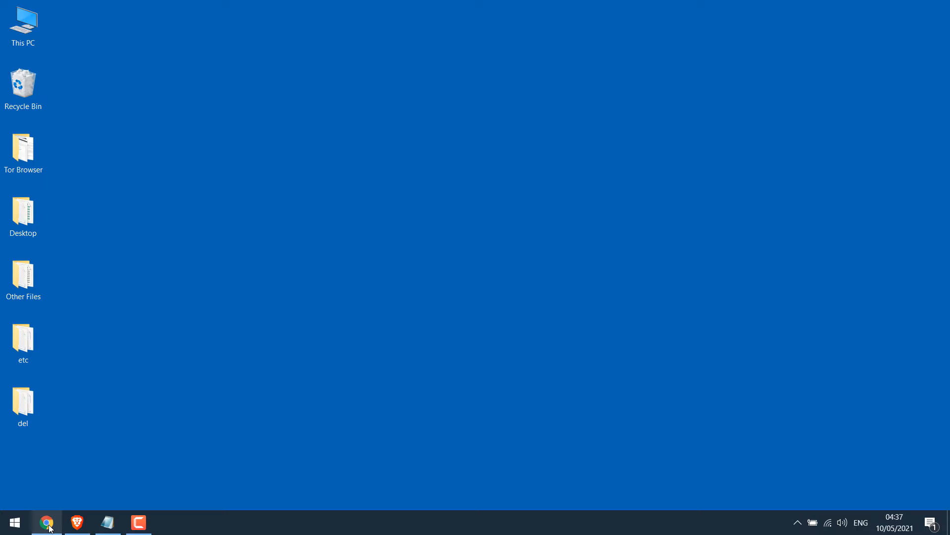
# Bring Chrome up from the taskbar, showing YouTube Studio's May Revenue analytics tab
pyautogui.click(46, 521)
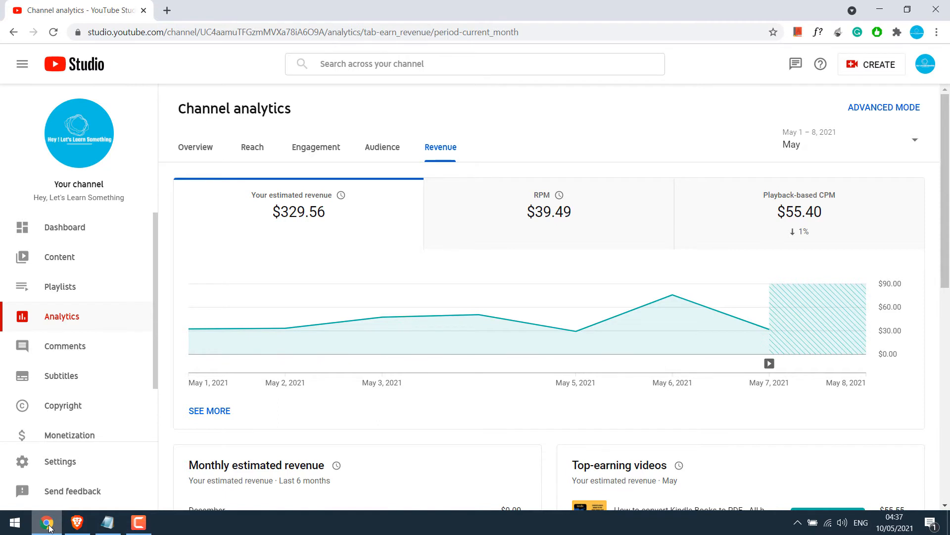
pyautogui.moveTo(54, 32)
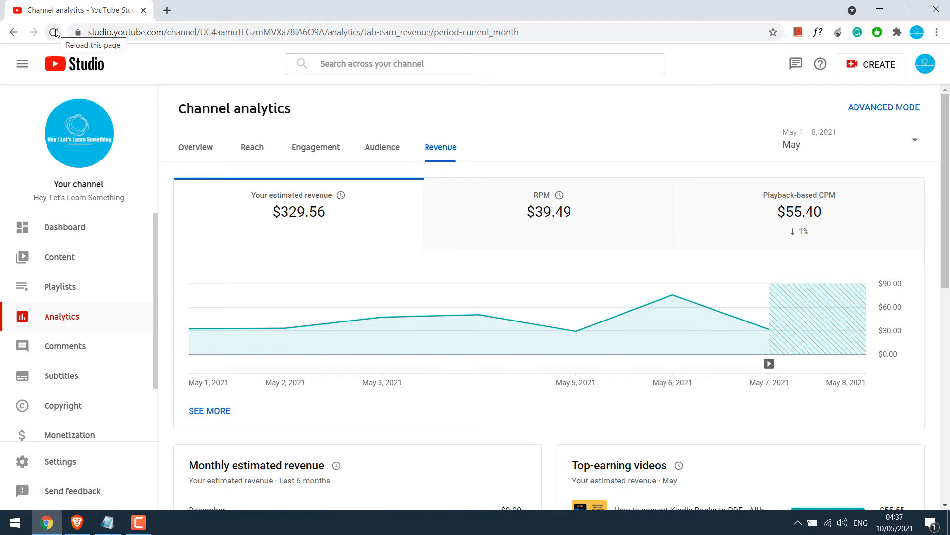
# Reload the May Revenue analytics page until it charts the Playback-based CPM trend
pyautogui.click(54, 32)
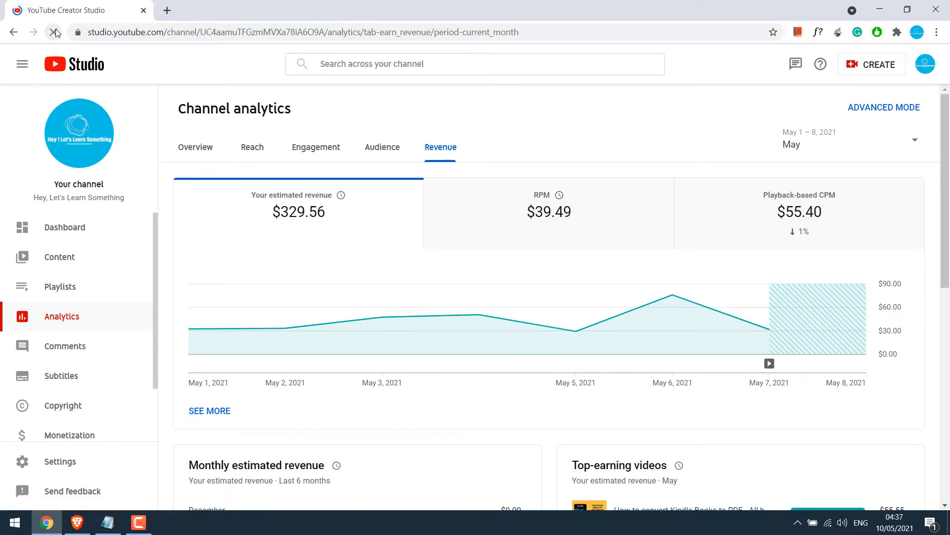
pyautogui.click(54, 32)
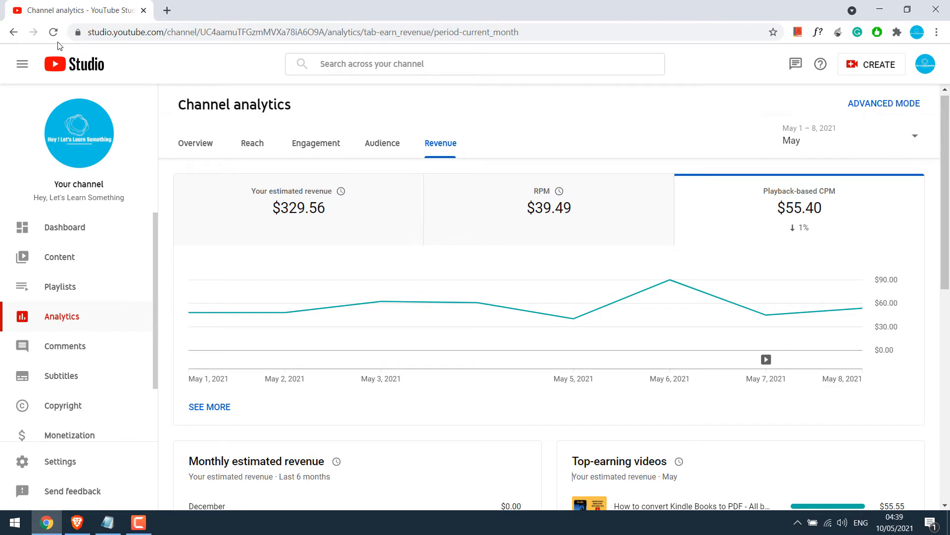
pyautogui.moveTo(339, 101)
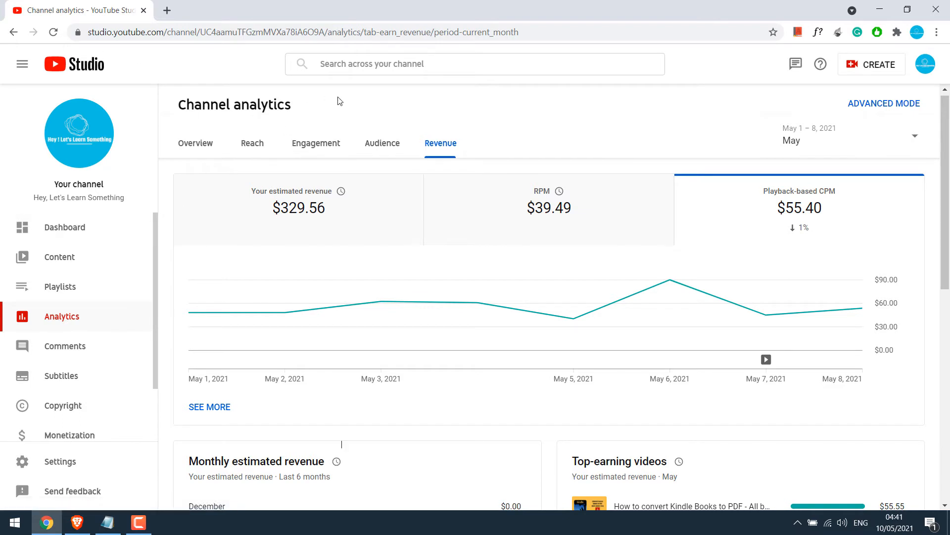
pyautogui.rightClick(339, 100)
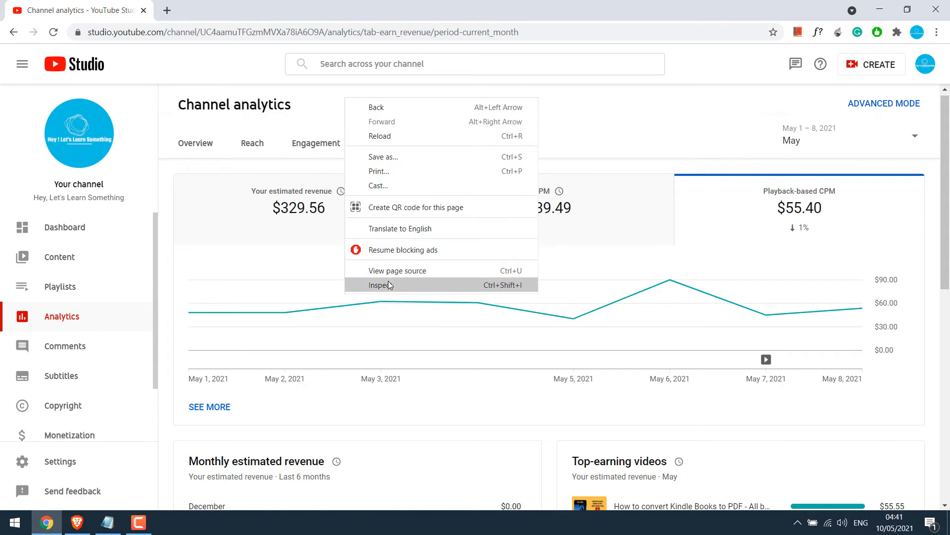
pyautogui.click(381, 285)
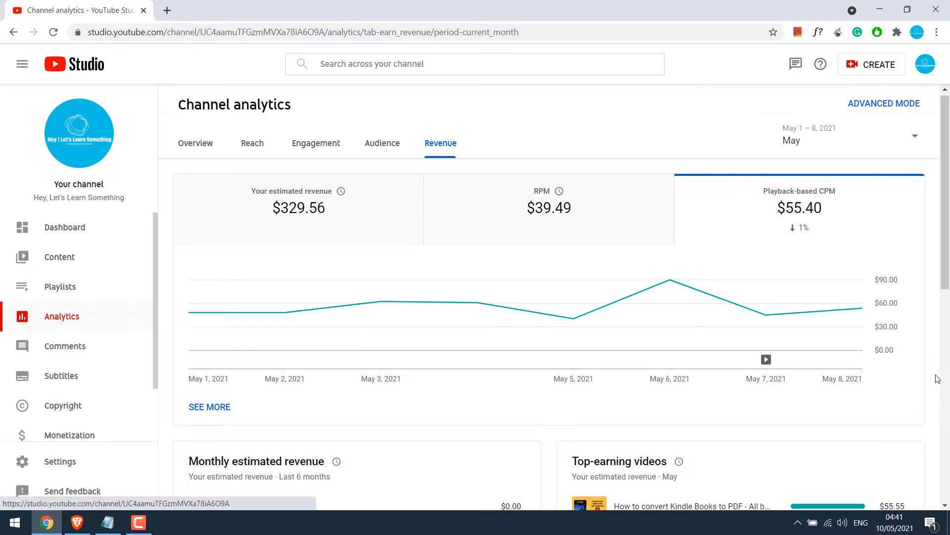
pyautogui.moveTo(409, 311)
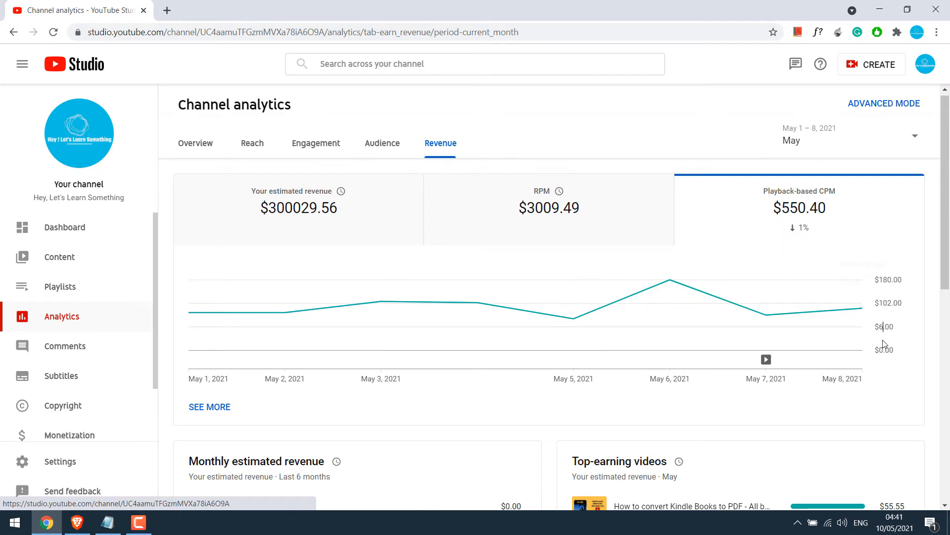
pyautogui.moveTo(649, 421)
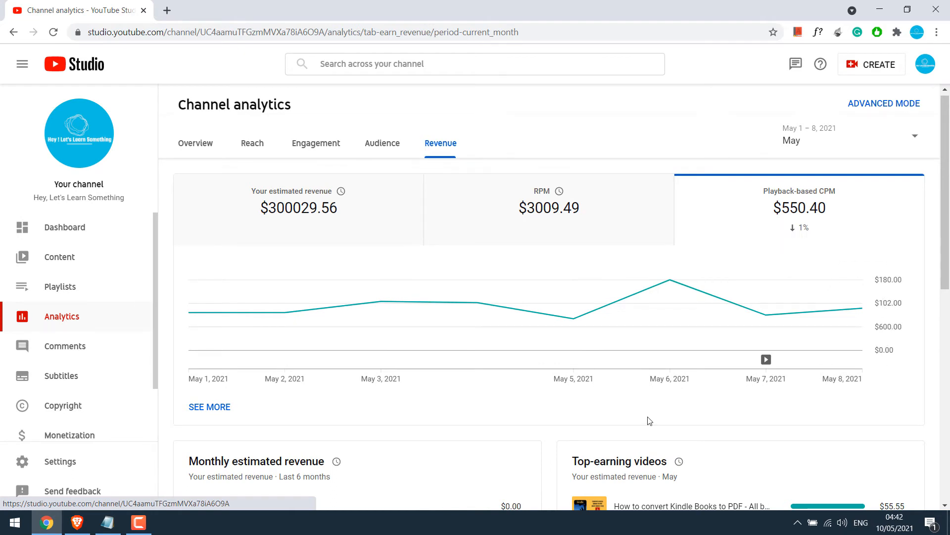
pyautogui.moveTo(54, 32)
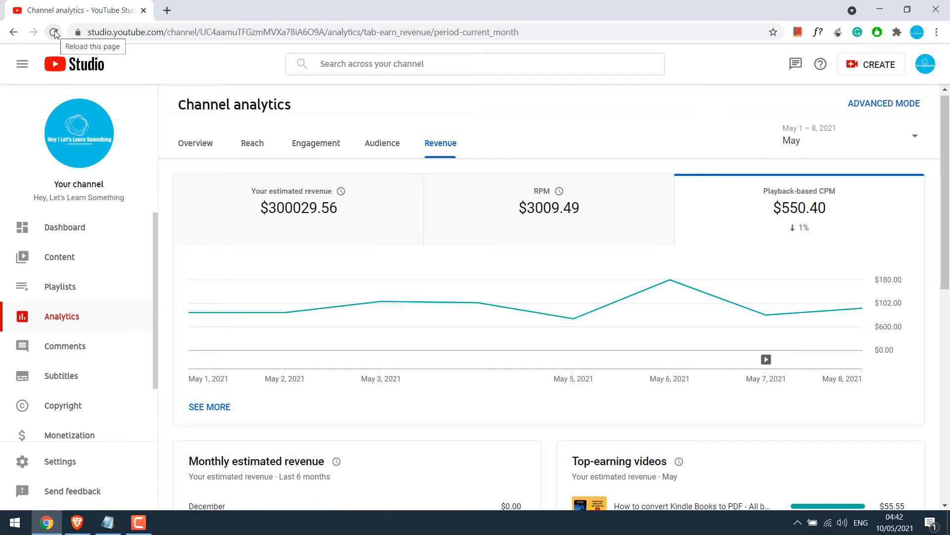
pyautogui.click(55, 32)
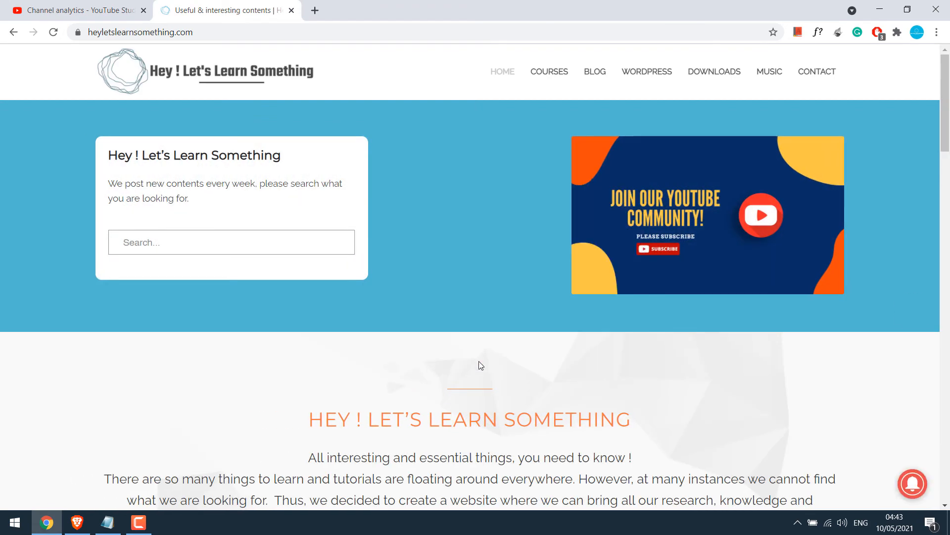
# Enter document.body.contentEditable = true in the DevTools console from Notepad
pyautogui.press('F12')
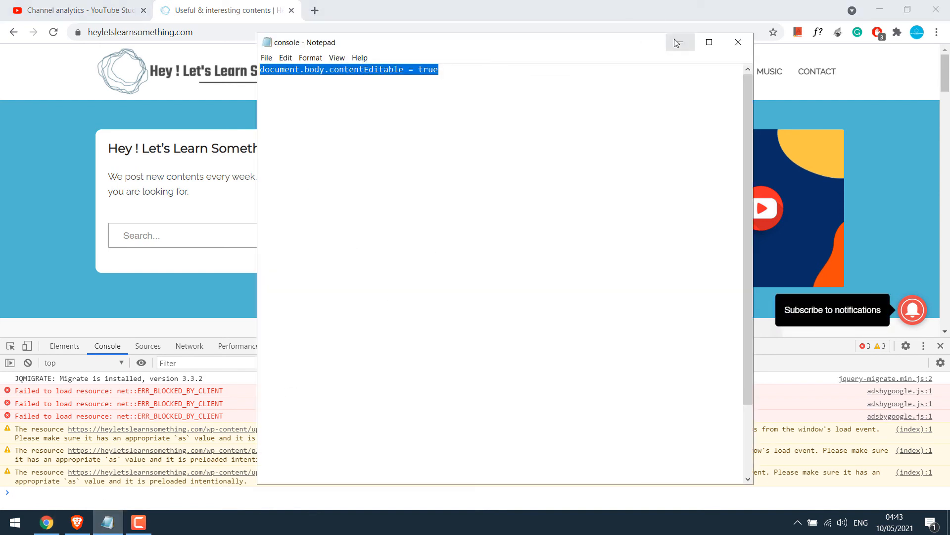
pyautogui.click(738, 42)
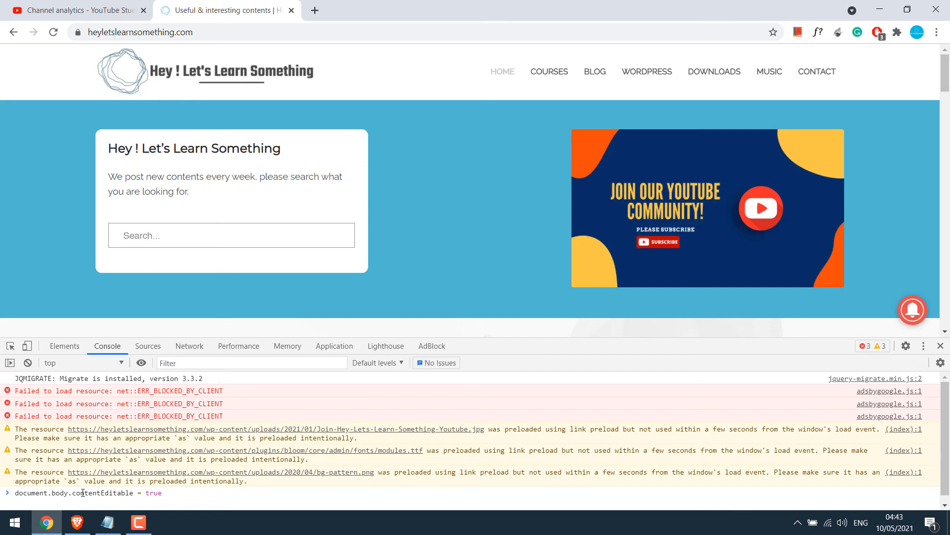
pyautogui.click(943, 345)
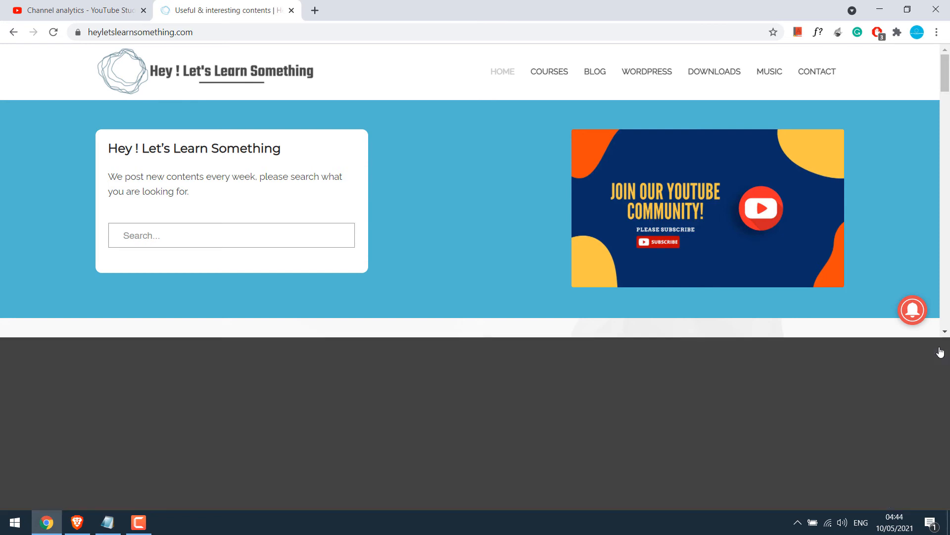
pyautogui.scroll(-3)
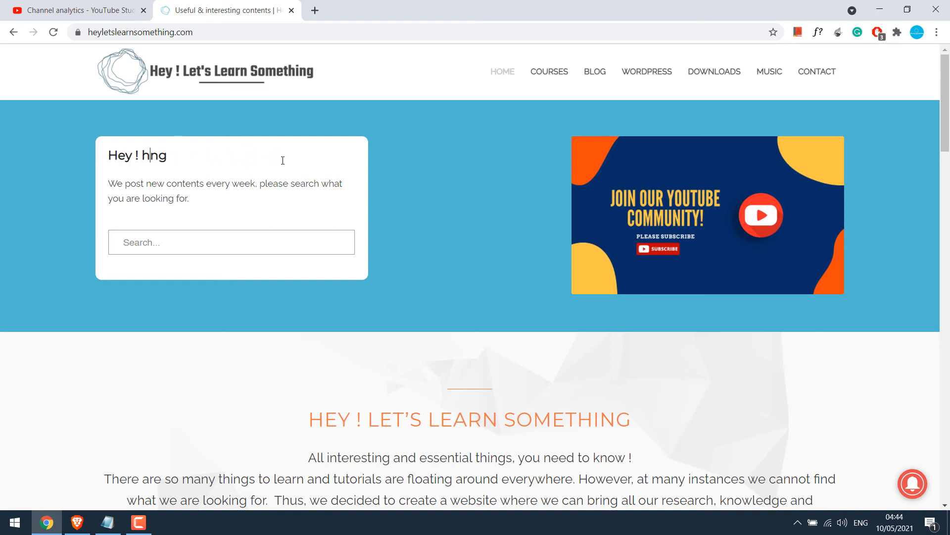
# Type 'o' into the heading so it reads 'Hey ! Hong'
pyautogui.write('o')
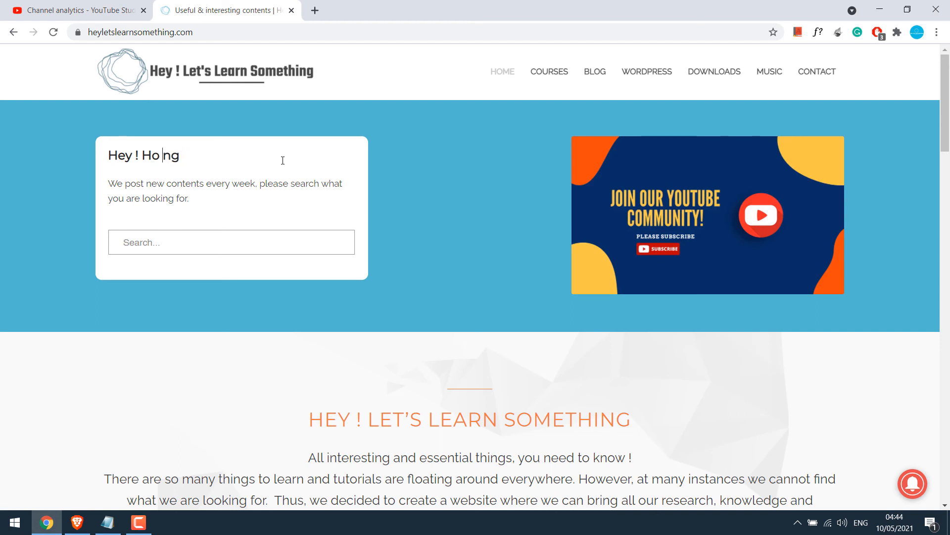